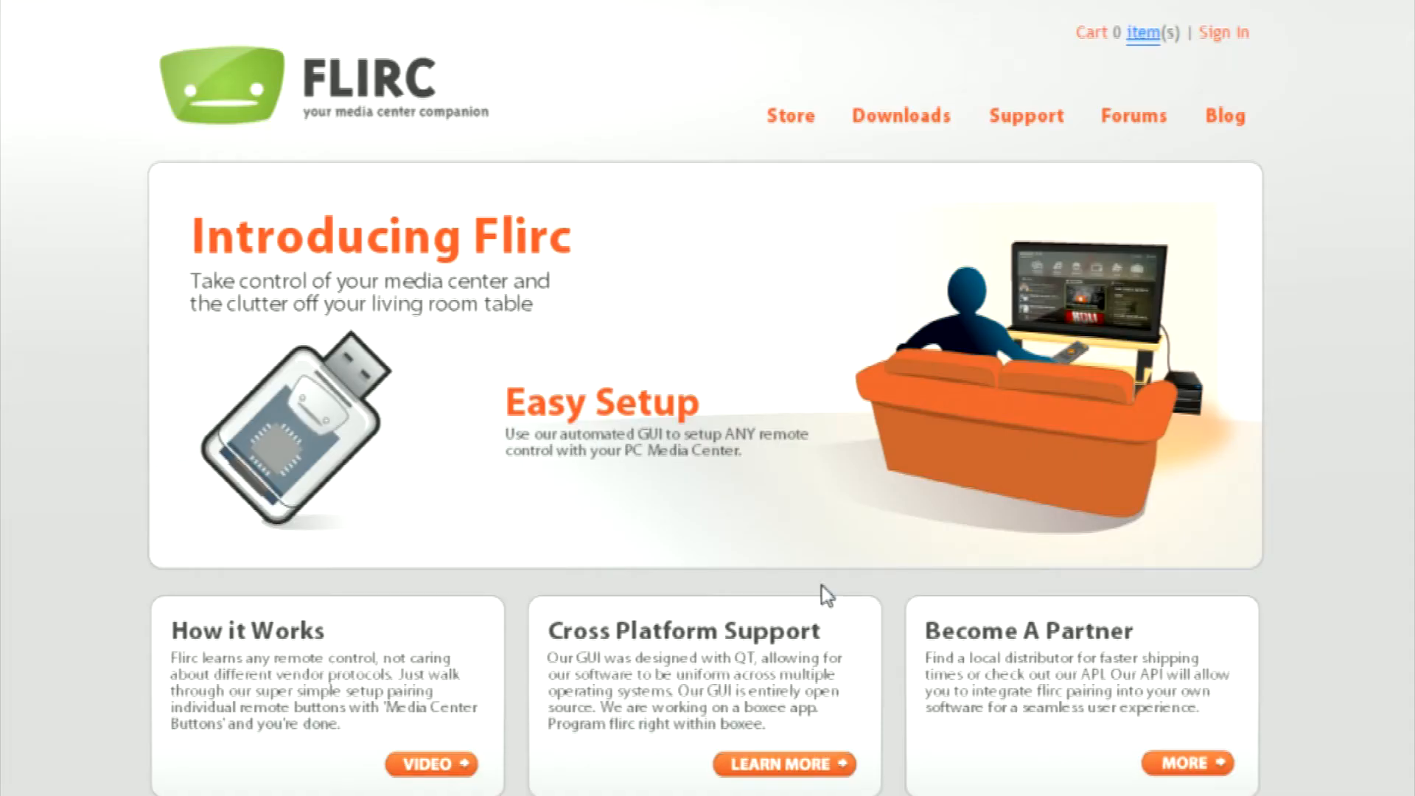
mouse_move(903, 137)
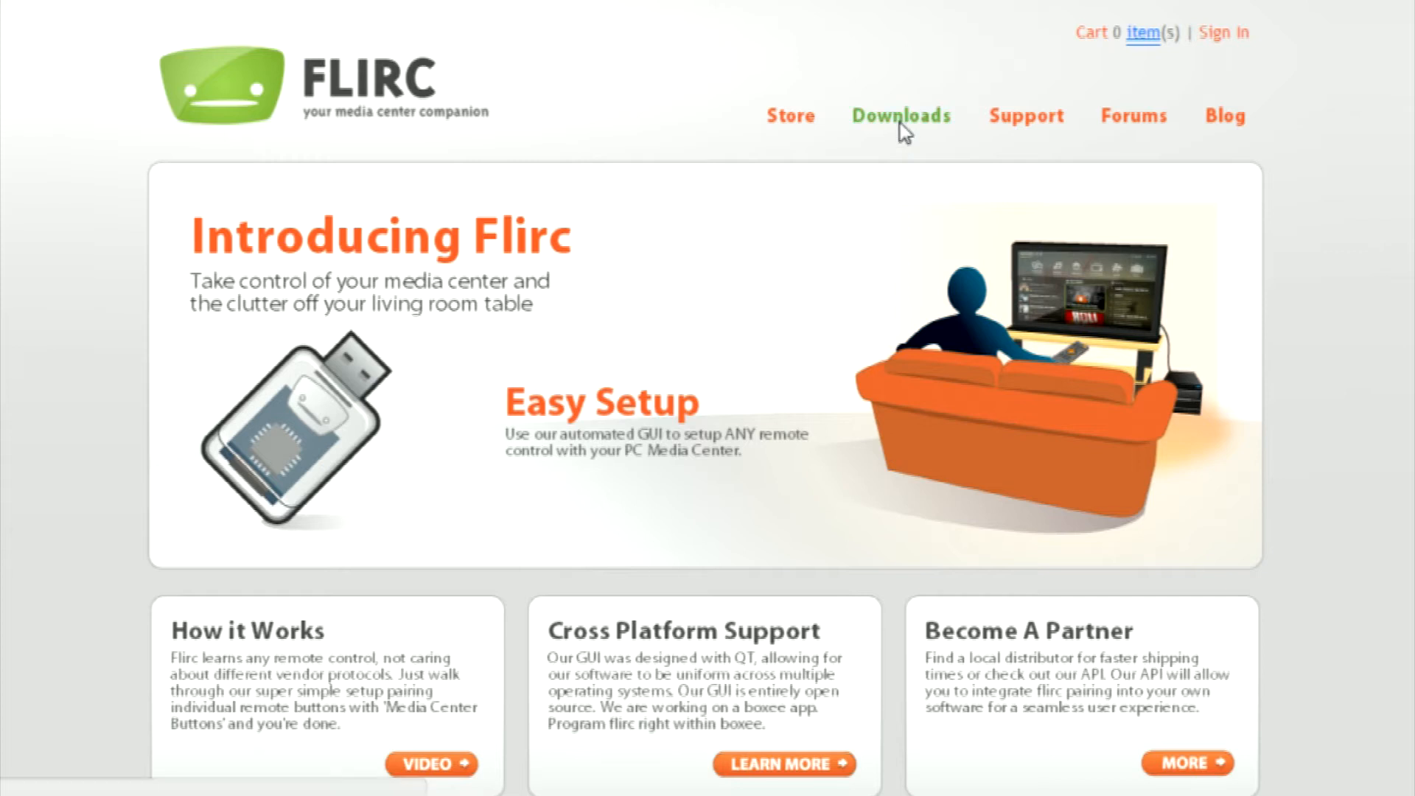
Step: Download the Windows 32/64 Flirc installer from the Flirc Downloads page
click(902, 116)
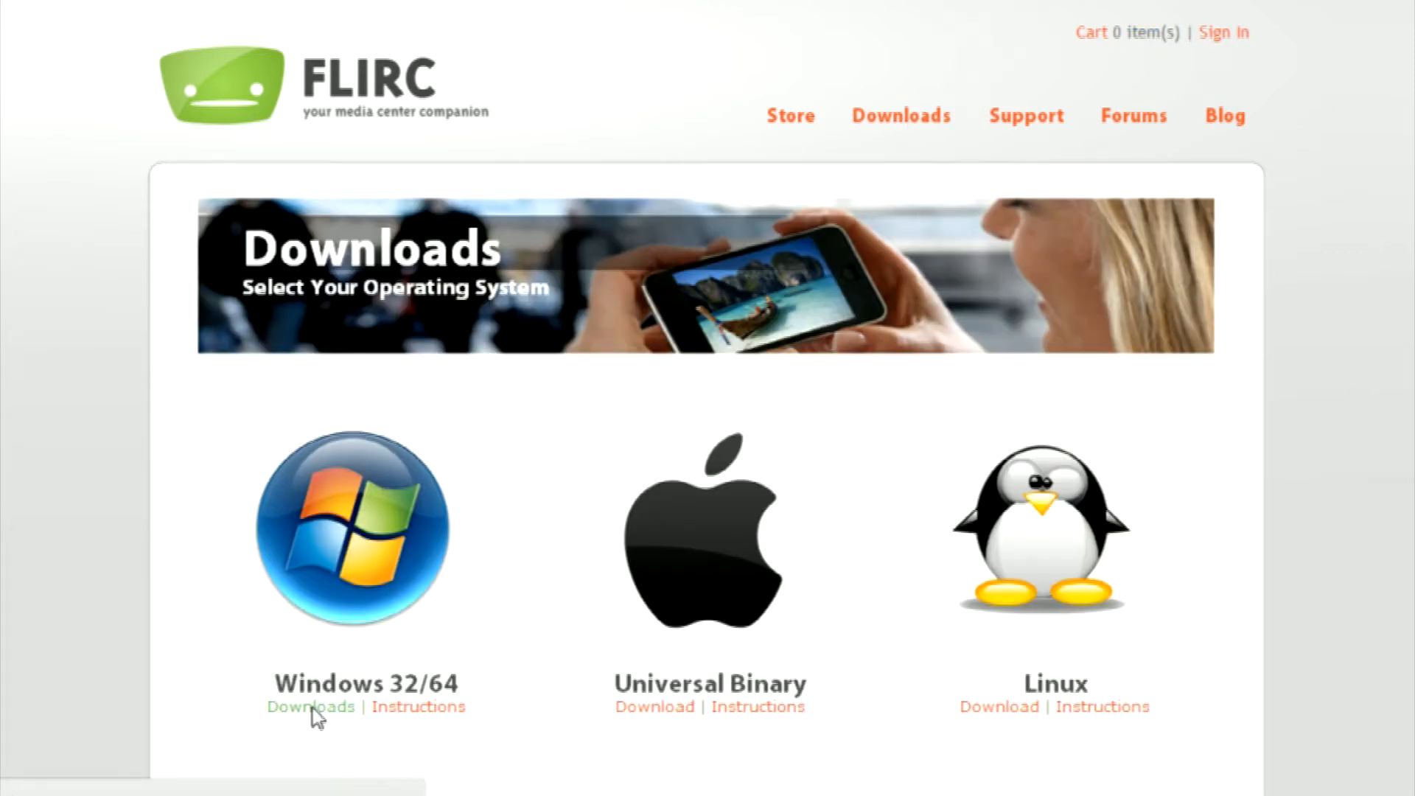
click(308, 706)
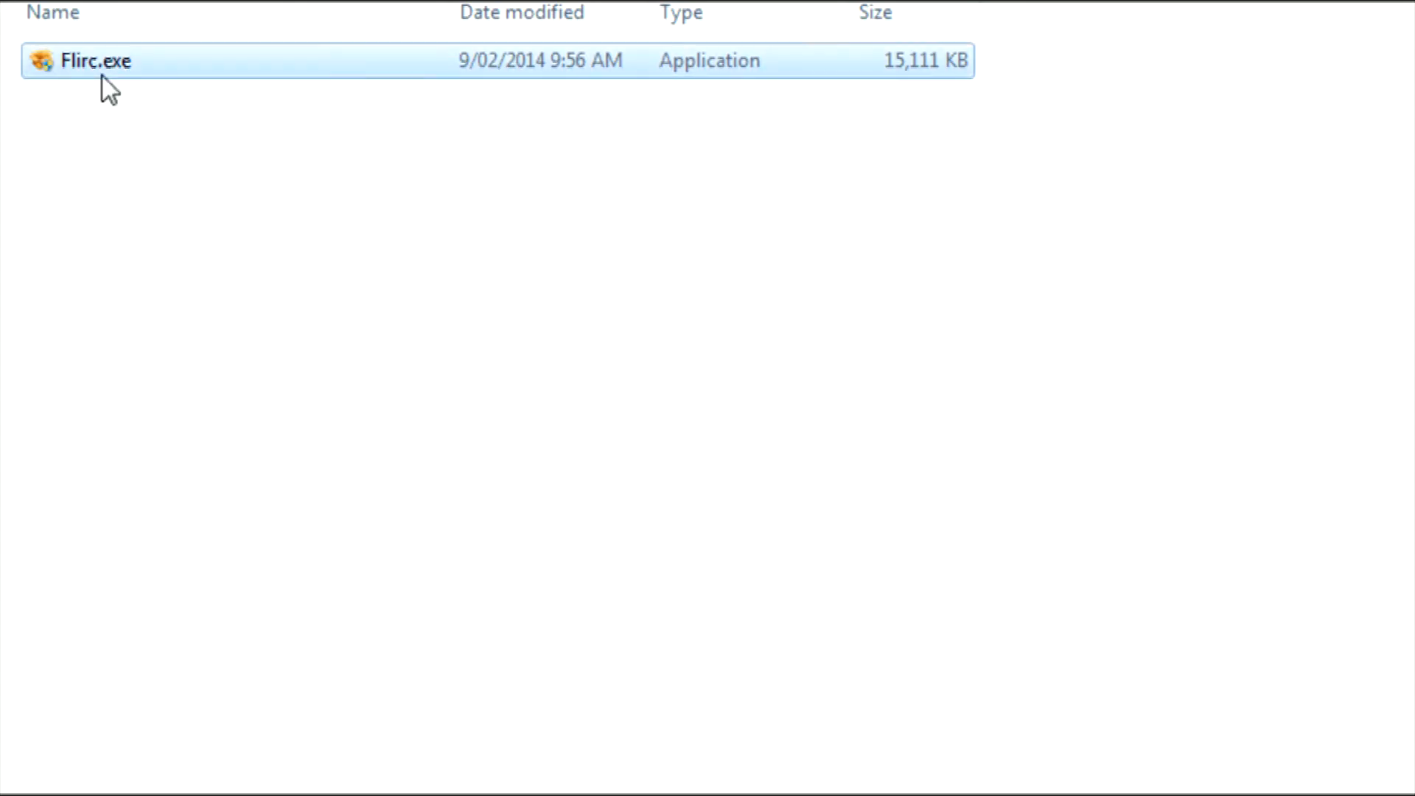
Step: Run Flirc.exe and accept the license agreement so driver installation begins
double_click(104, 70)
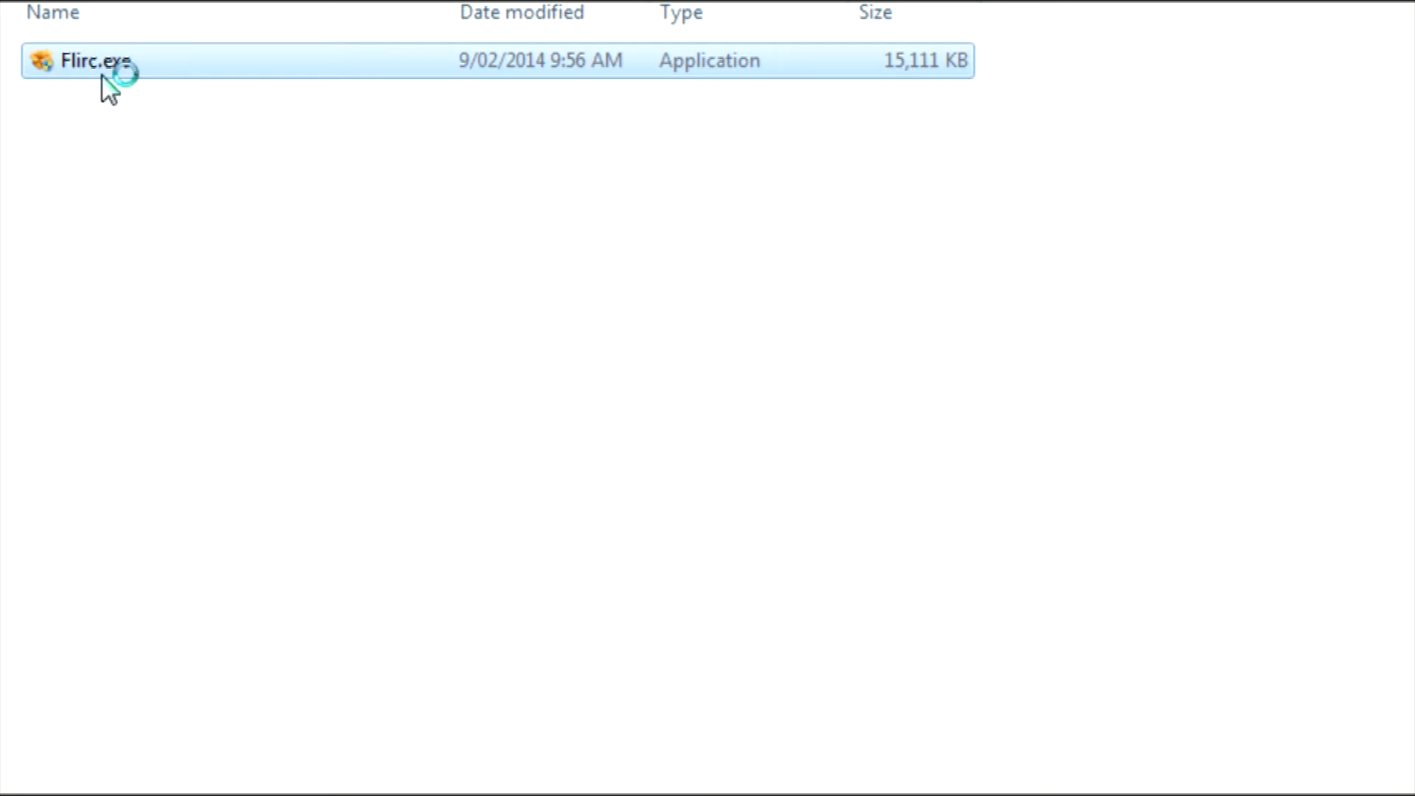
double_click(92, 59)
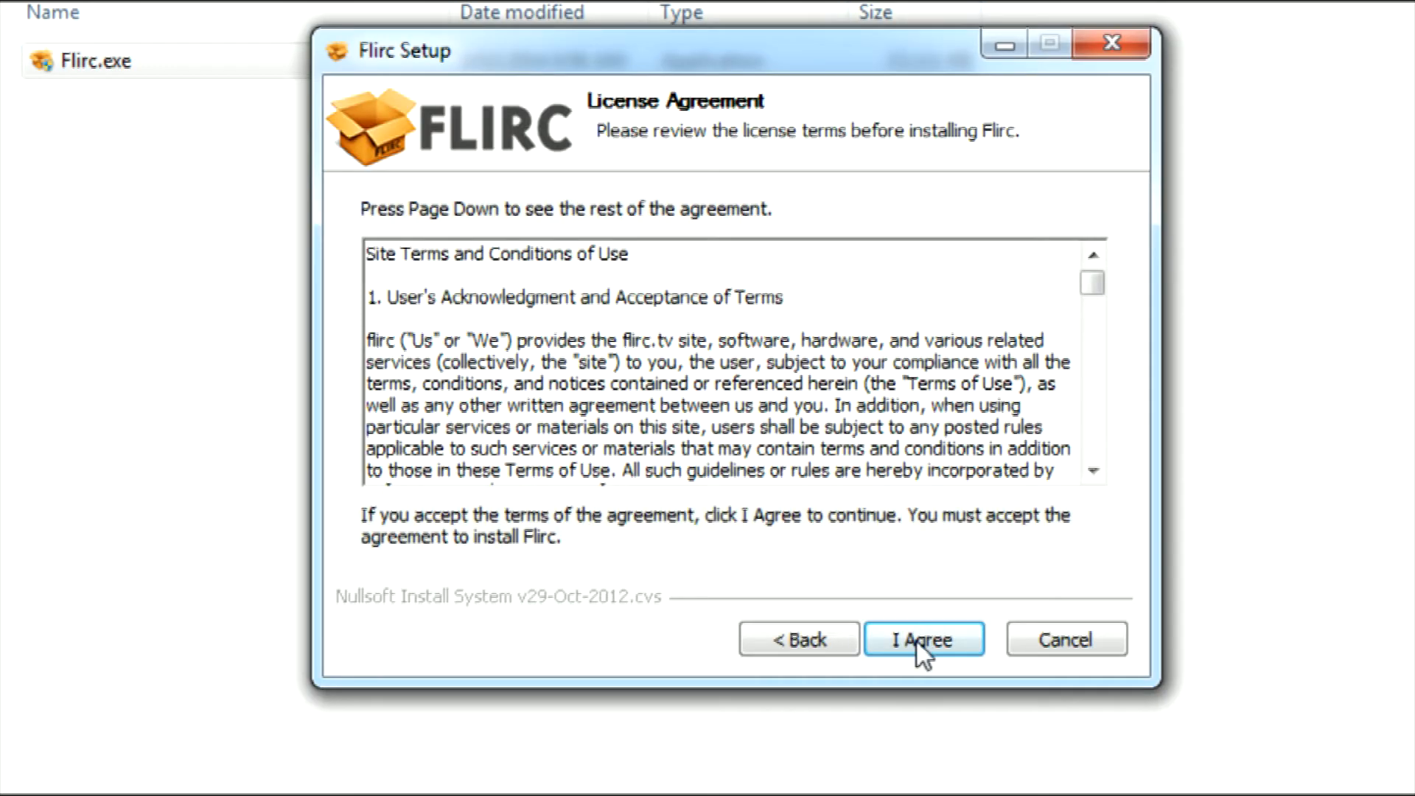
click(924, 639)
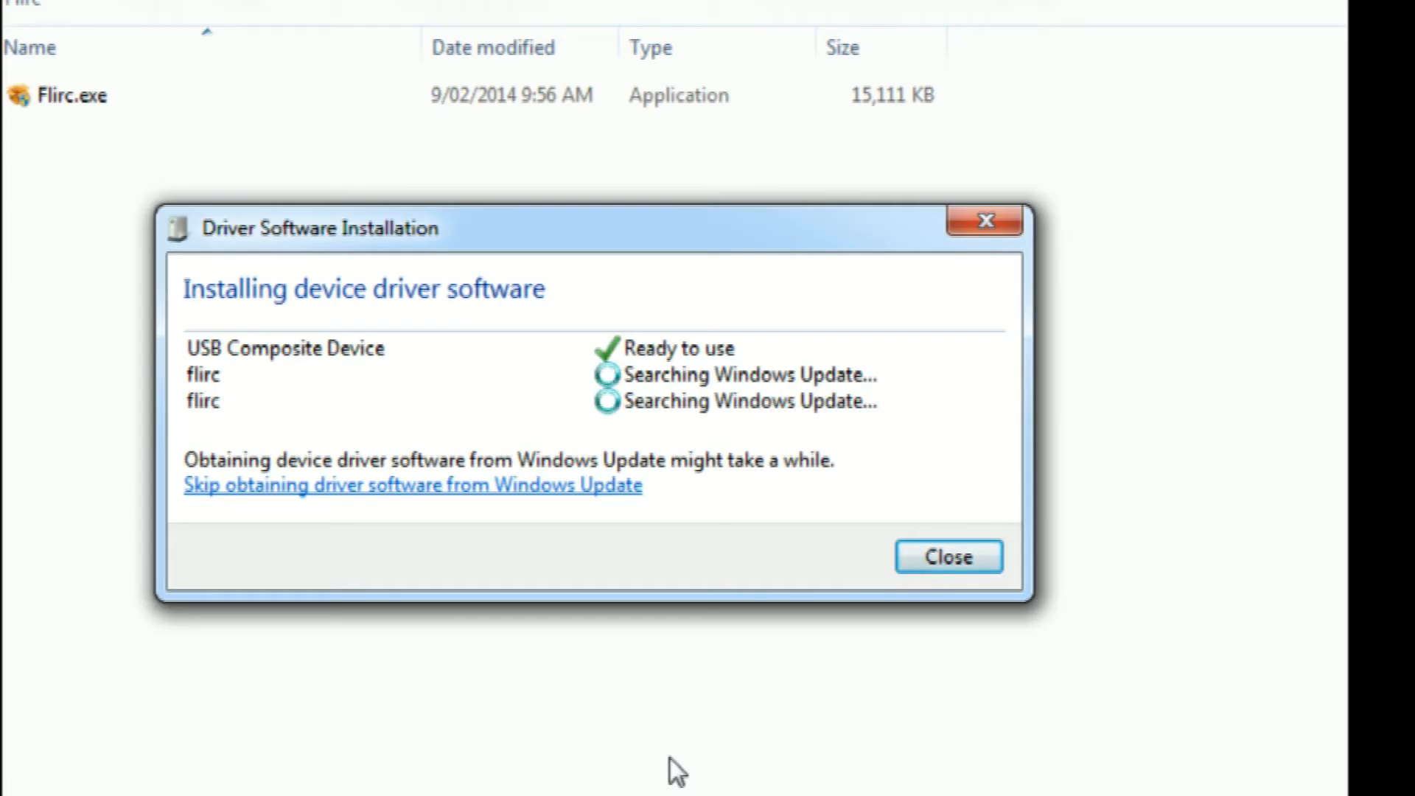
mouse_move(649, 547)
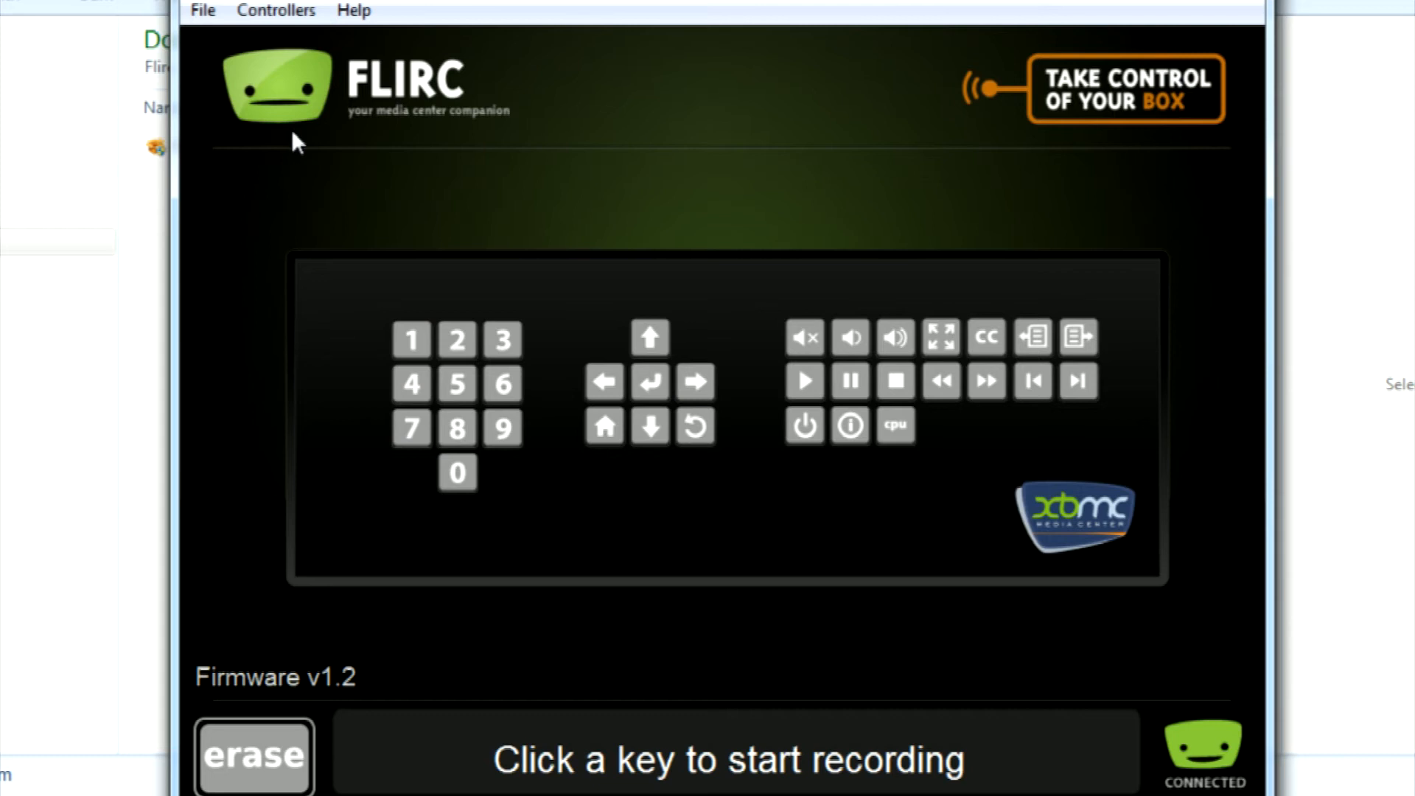
Step: Pair a remote button with XBMC key 1, then start recording key 2
click(410, 338)
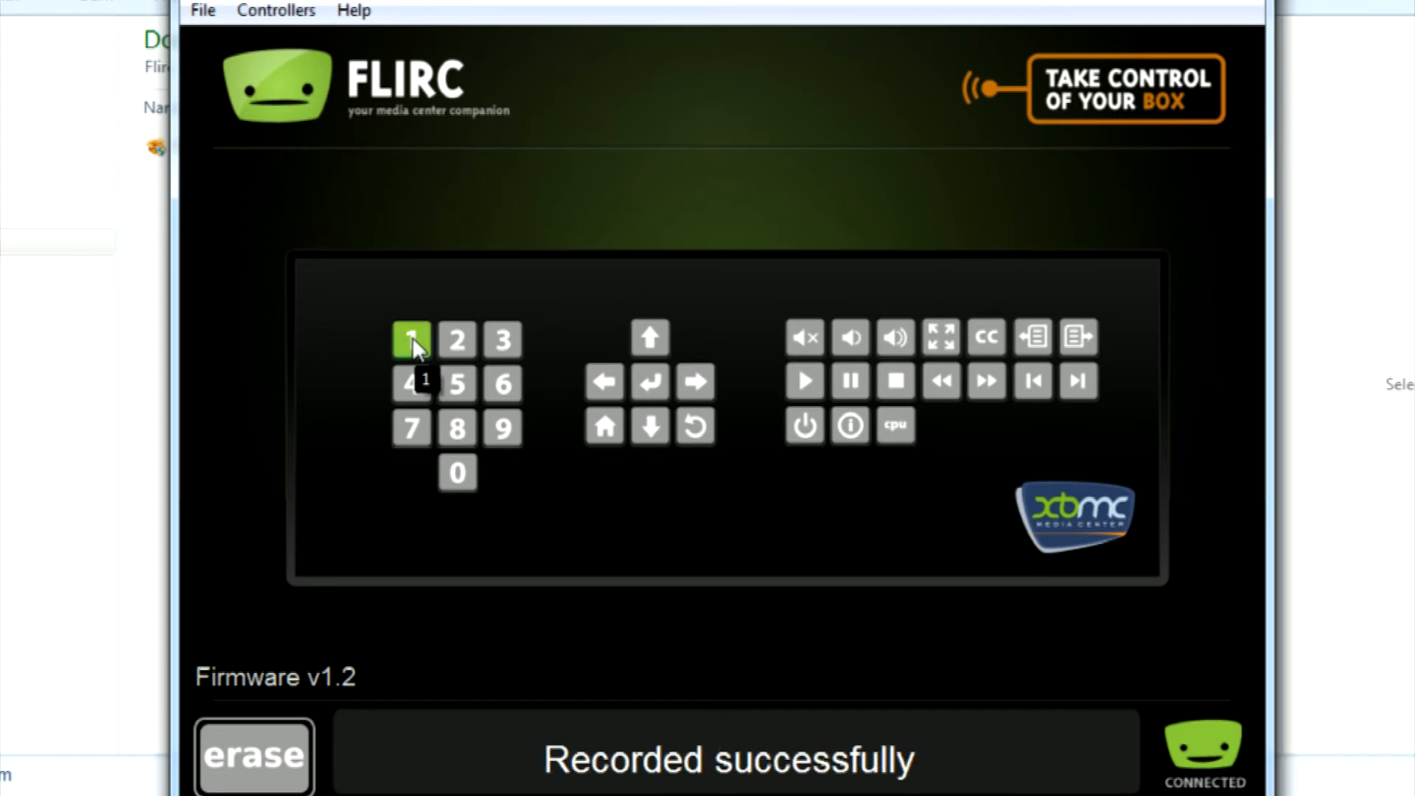
click(456, 340)
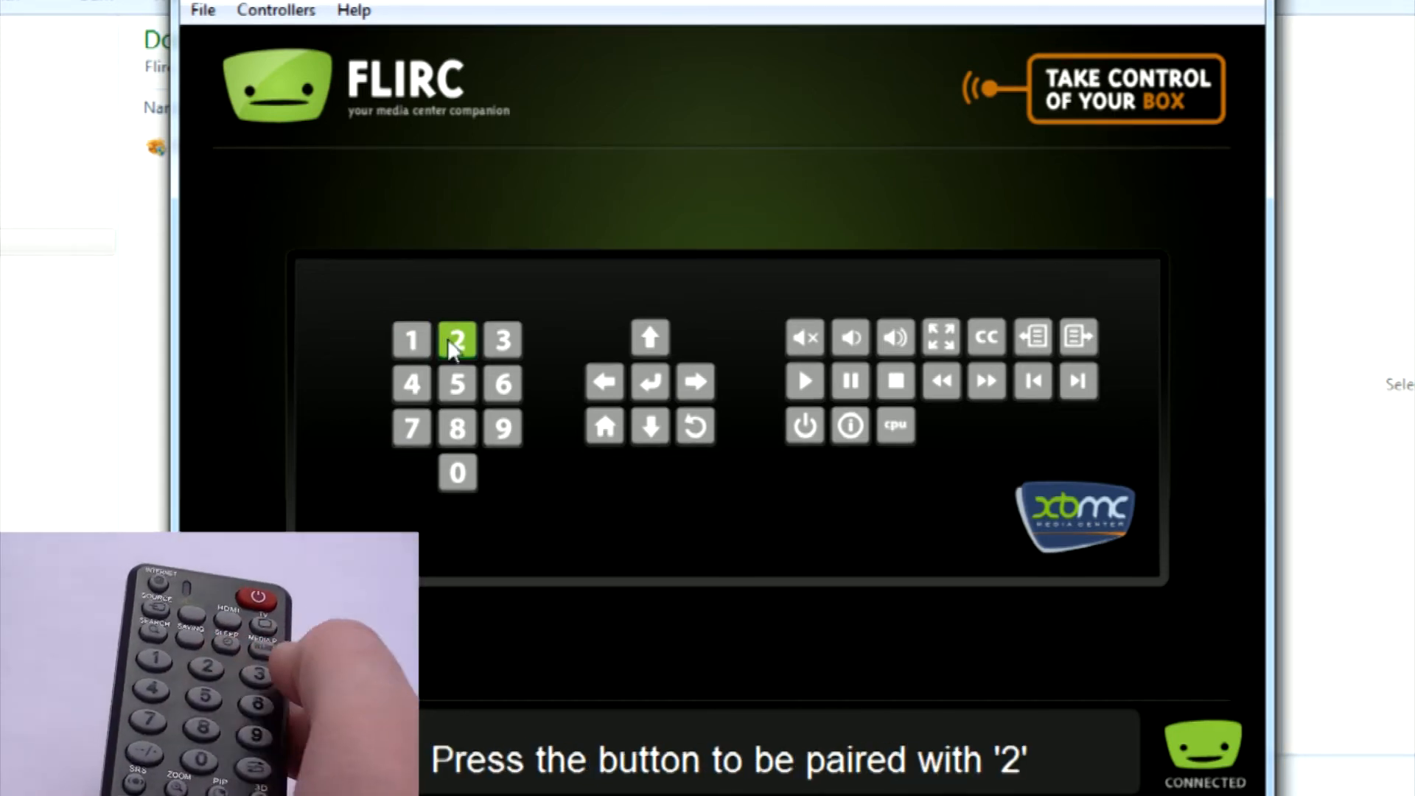